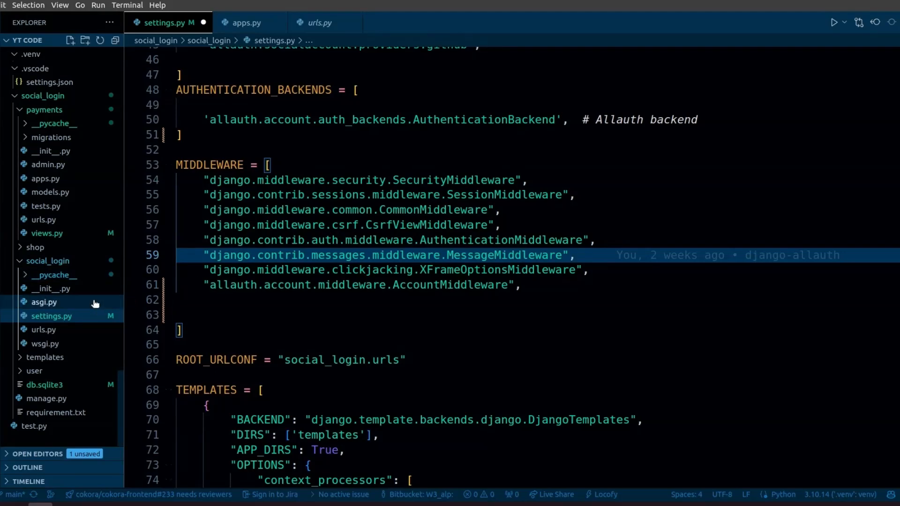
mouse_move(48, 261)
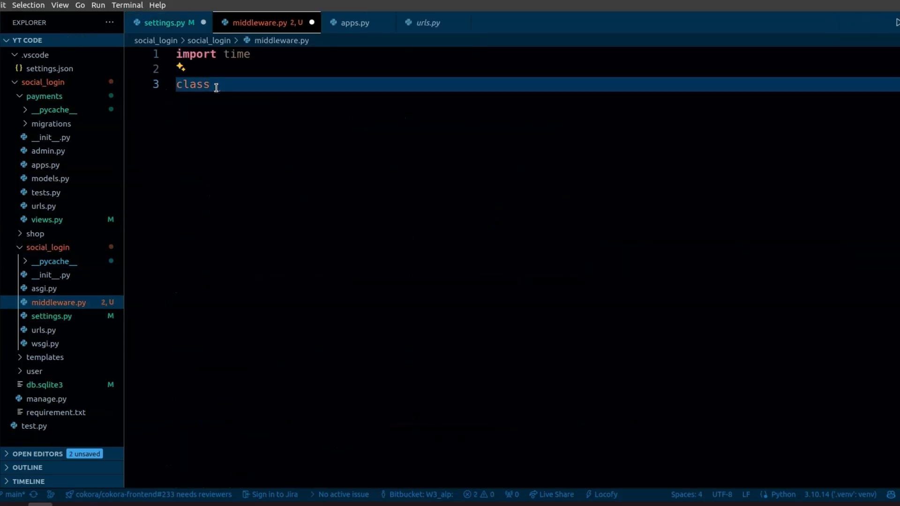
- Write class LoadTimeMiddleware with __init__(self, get_response) storing self.get_response
text(LoadTi)
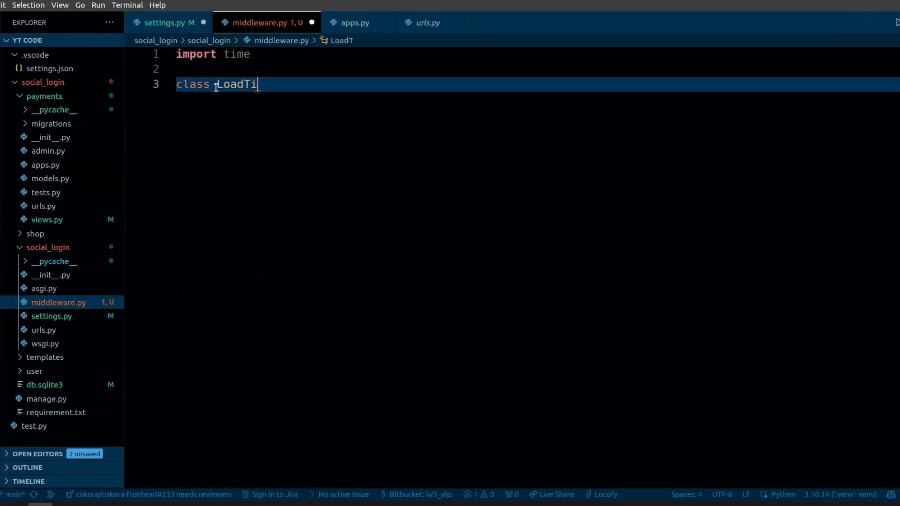
text(meMiddlew)
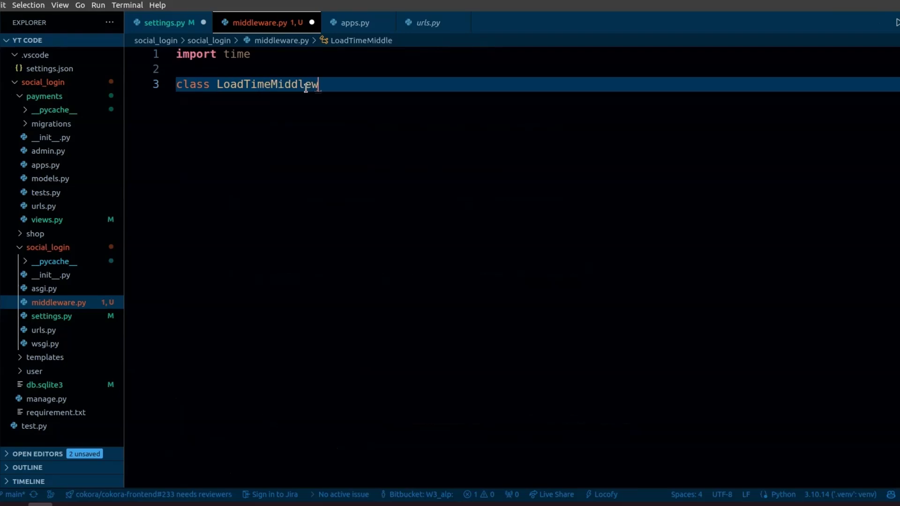
text(are:)
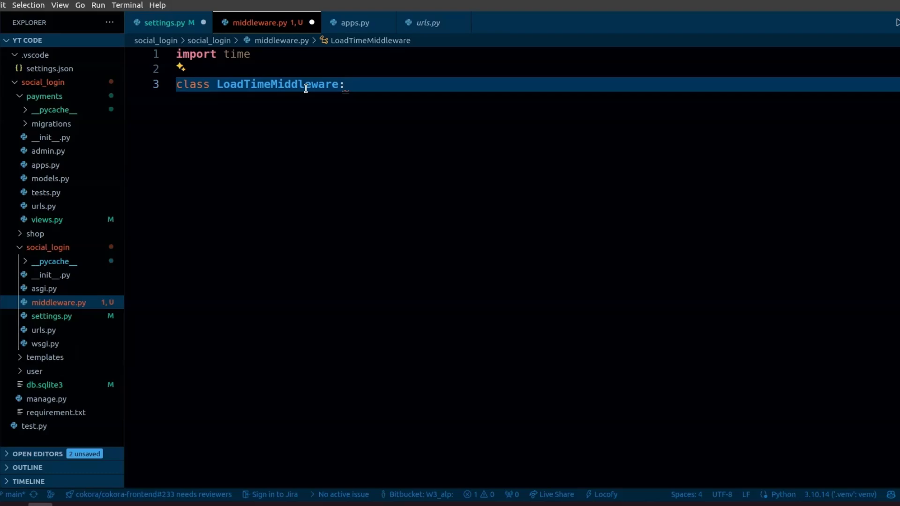
text(def __init__()
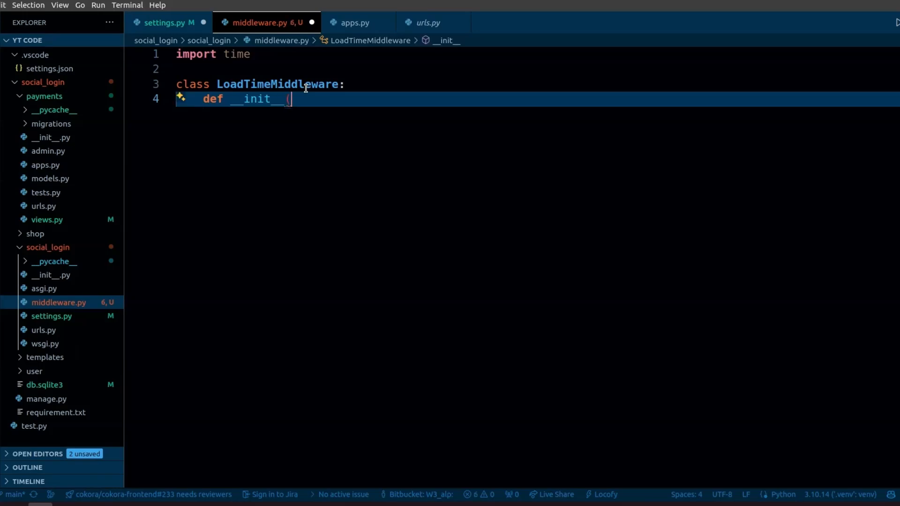
text(self , get_response)
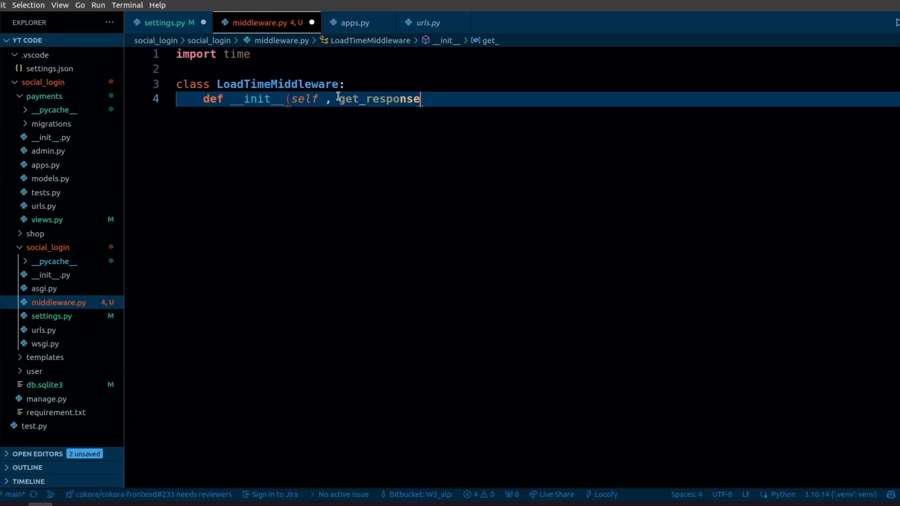
text():)
text(self.get_response = get_response)
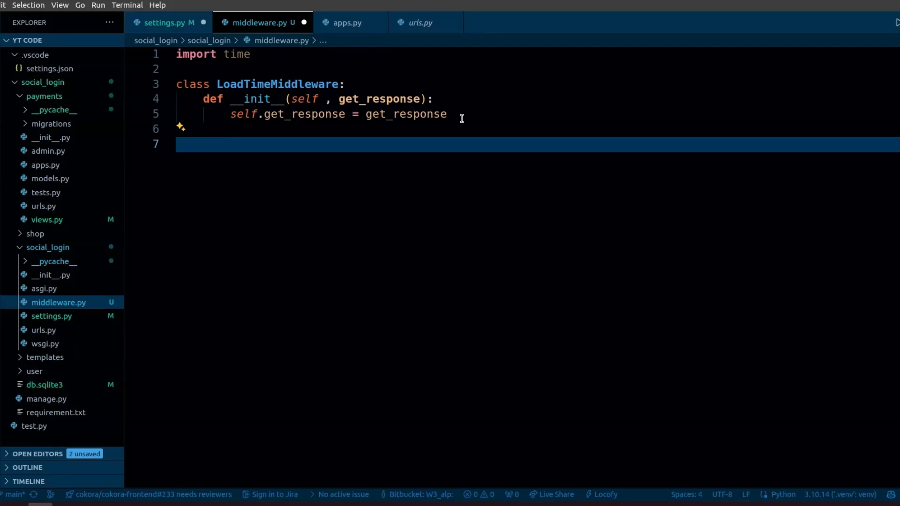
- Add __call__(self, request) that computes start_time, end_time and load_time and prints it
text(def __call__(self, request):)
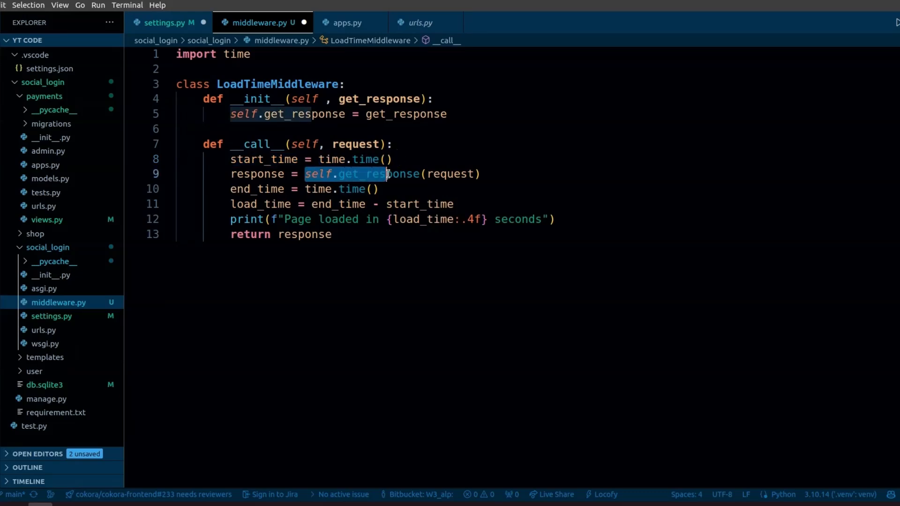
click(487, 174)
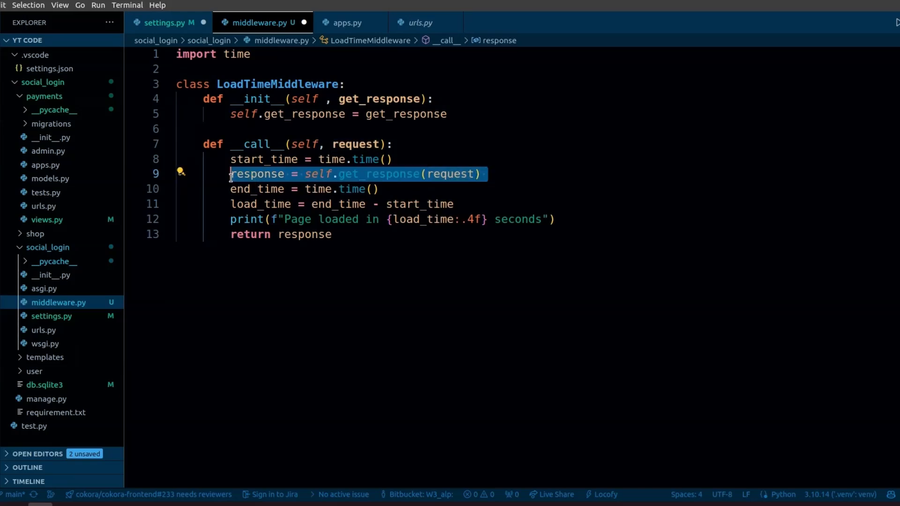
mouse_move(470, 169)
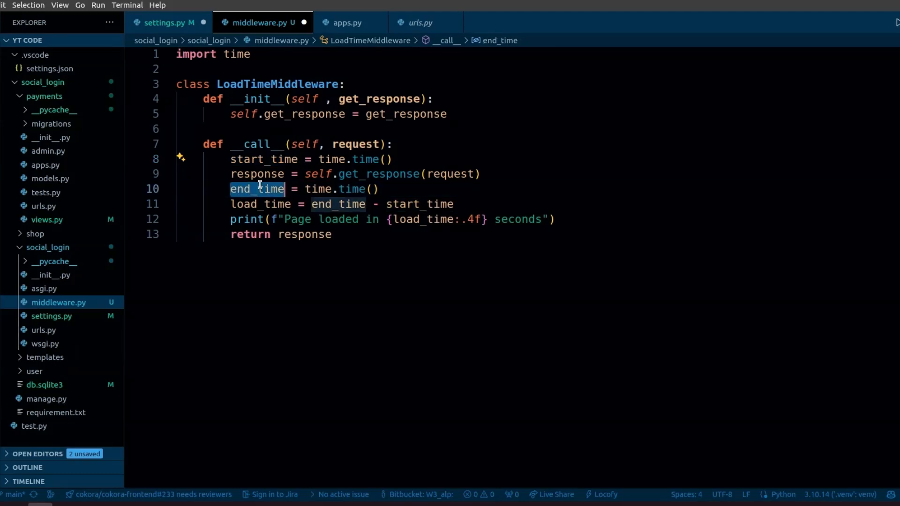
double_click(419, 204)
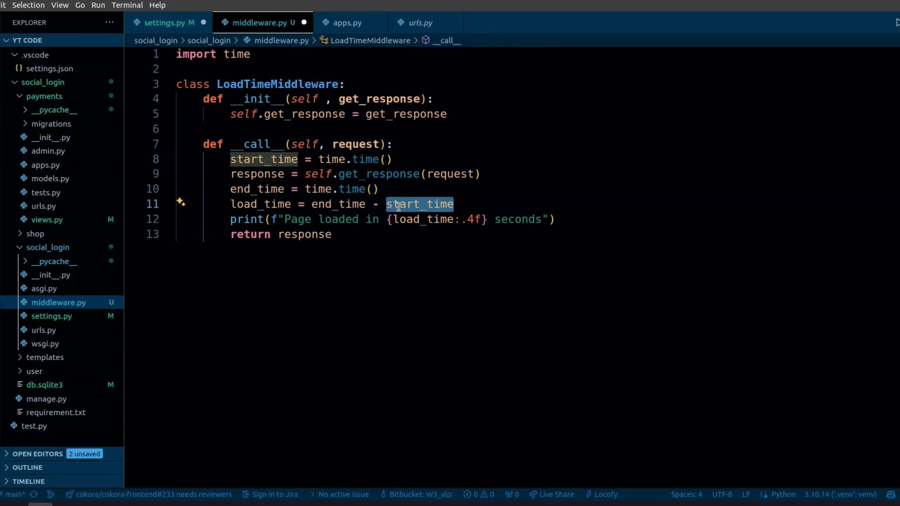
click(166, 22)
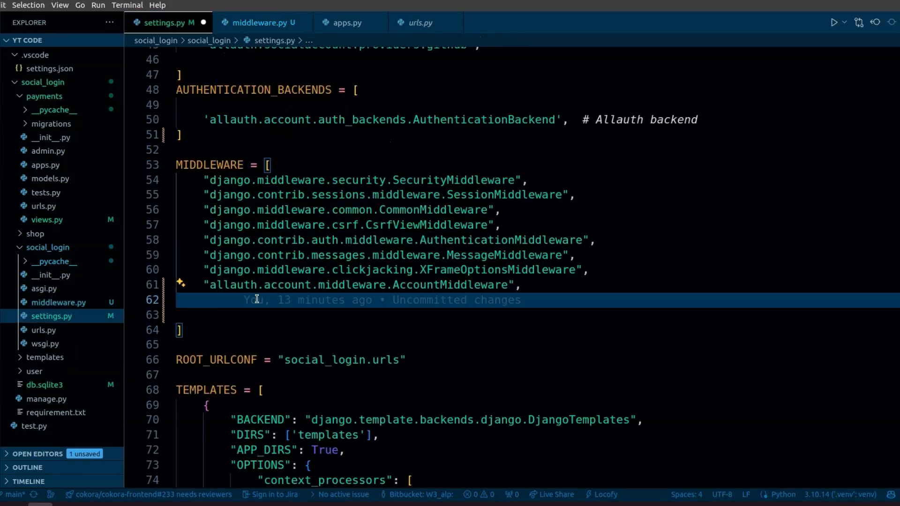
- Append "social_login.middleware.LoadTimeMiddleware" to the end of the MIDDLEWARE list in settings.py
text("social_login.middleware.LoadTimeMiddleware")
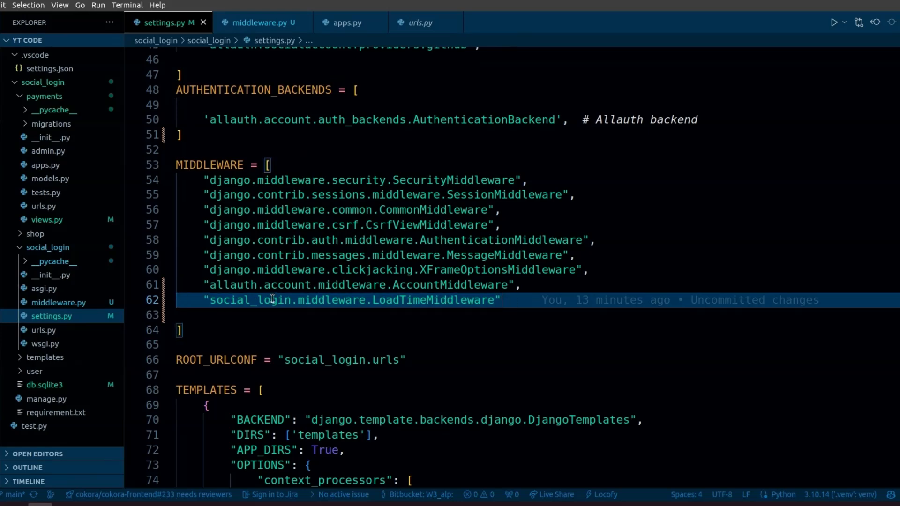
double_click(249, 299)
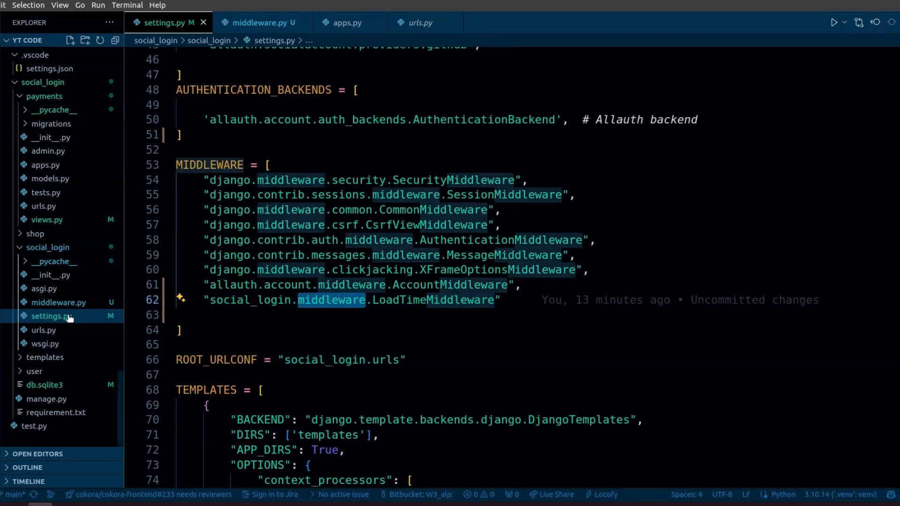
mouse_move(58, 302)
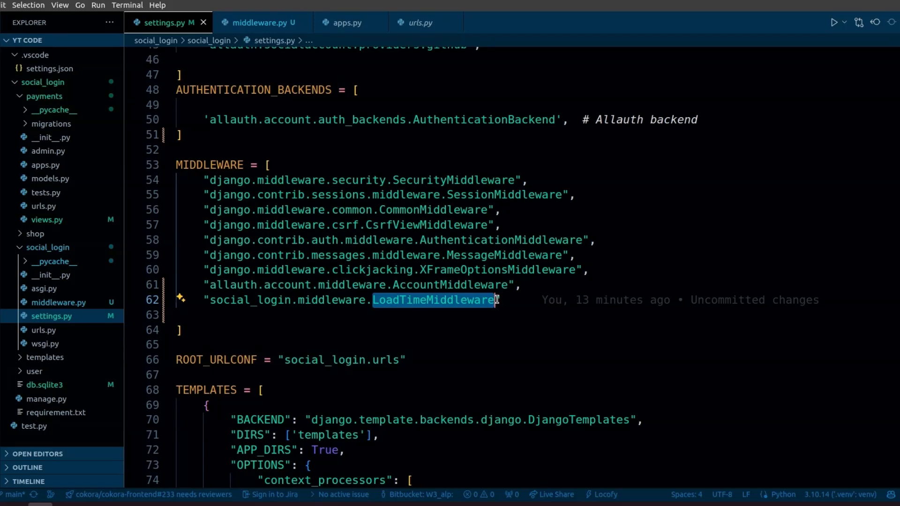
click(315, 245)
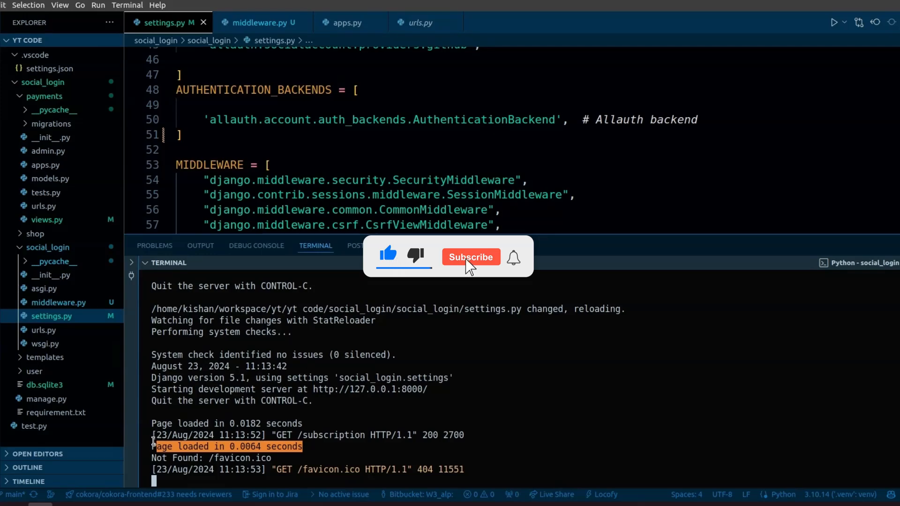
- View the terminal's runserver output showing page load times like 0.0064 seconds
click(471, 257)
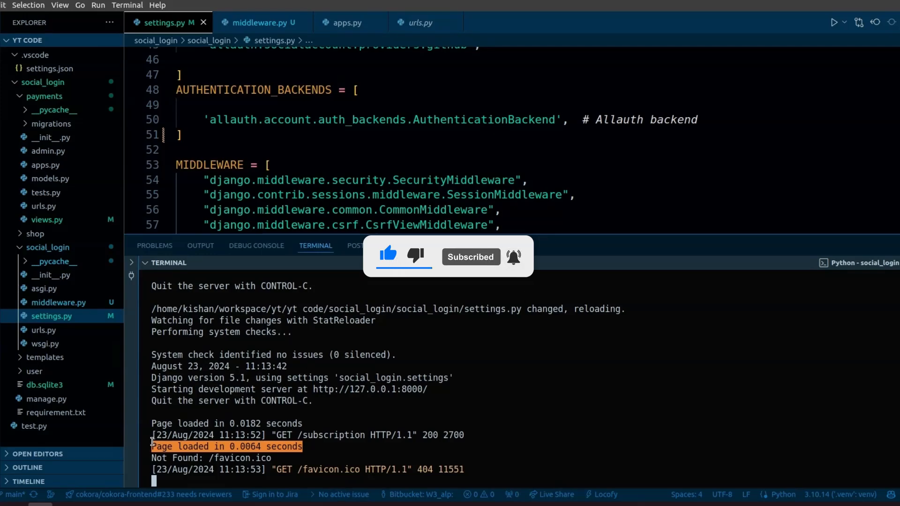